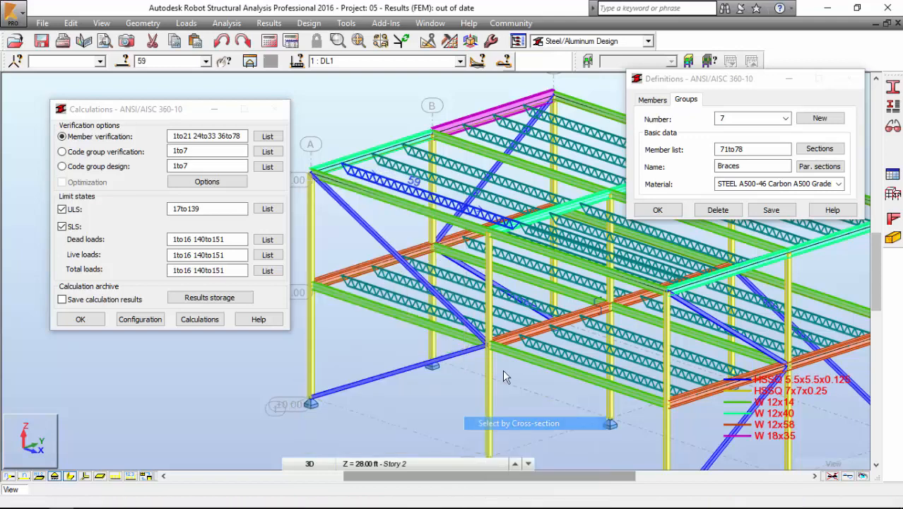
Add the SJI K-series 16K4 section and apply it to joists 24to33, 36, 37, 59to70
left_click(819, 149)
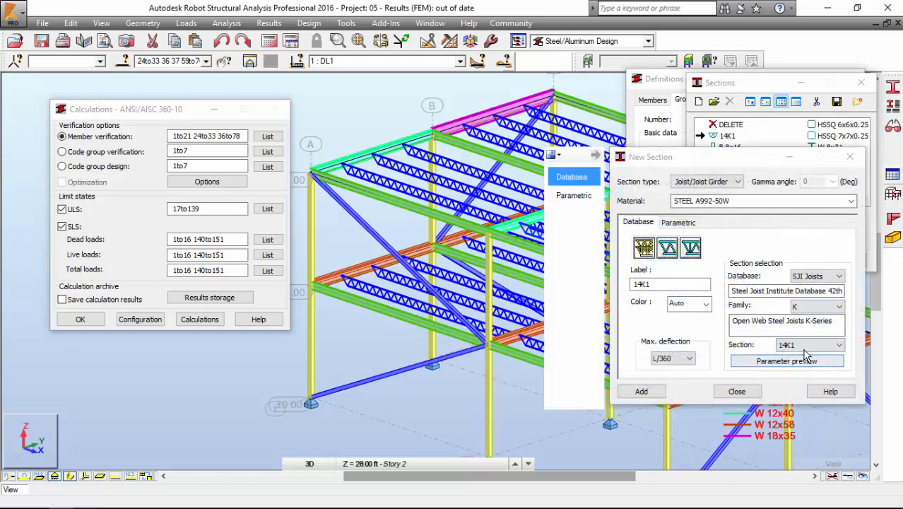
left_click(839, 344)
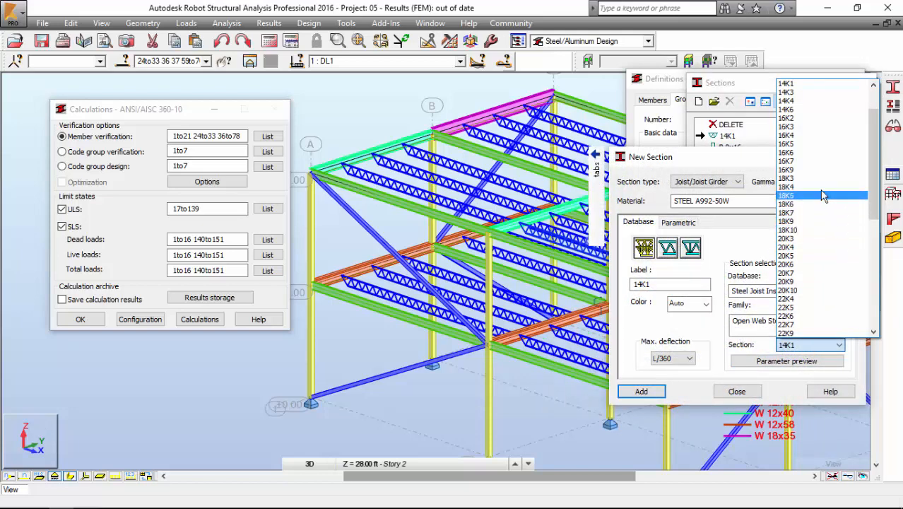
mouse_move(822, 135)
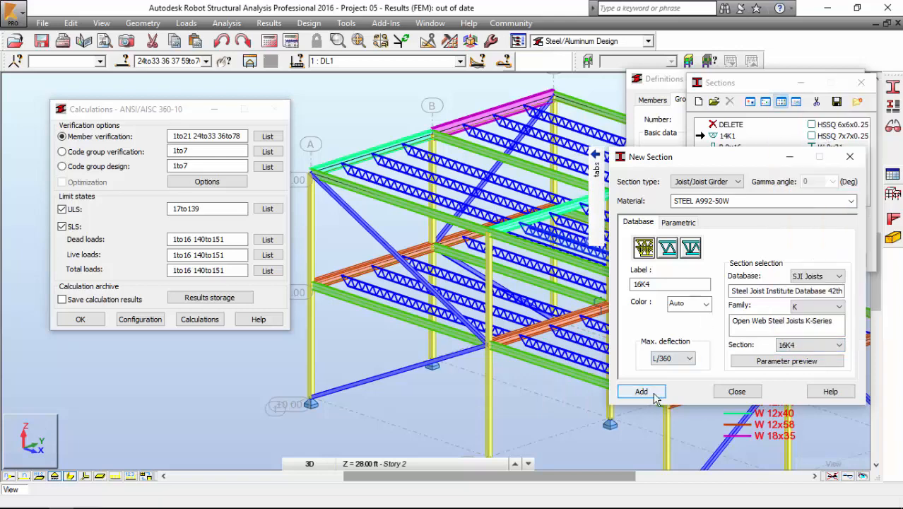
left_click(641, 391)
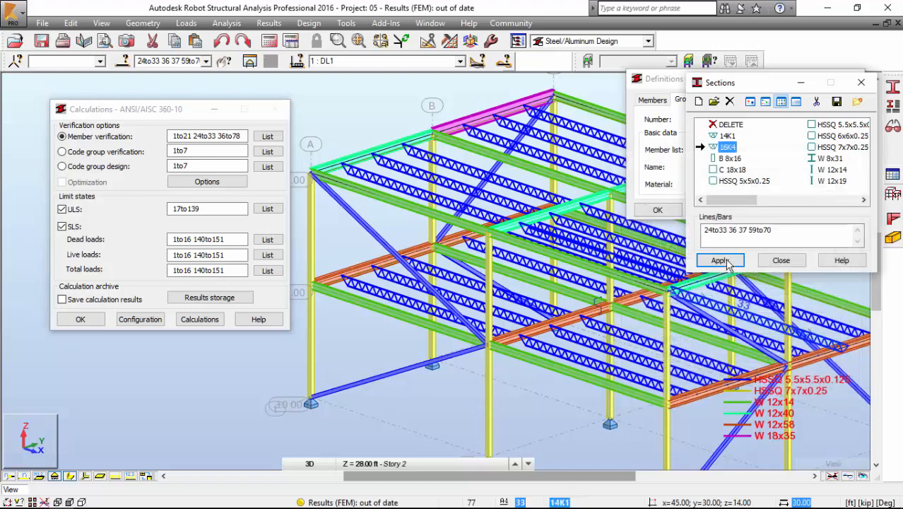
left_click(719, 260)
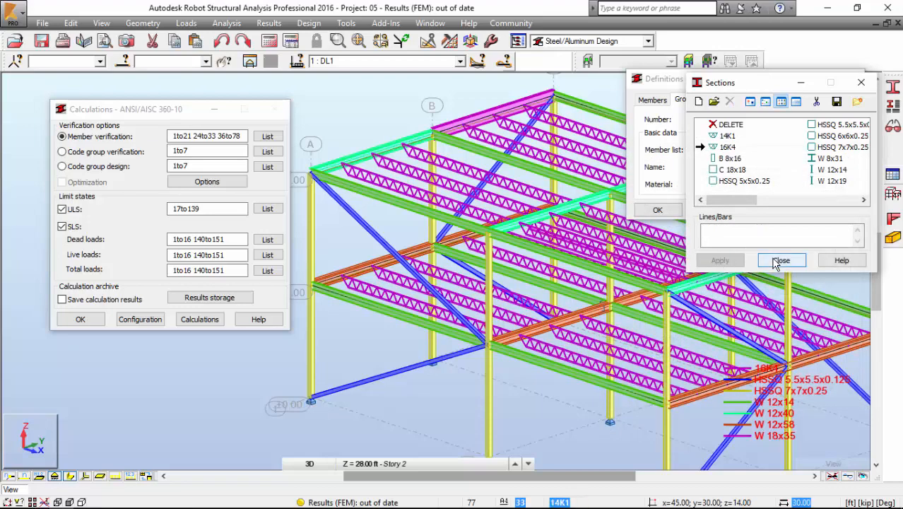
left_click(782, 260)
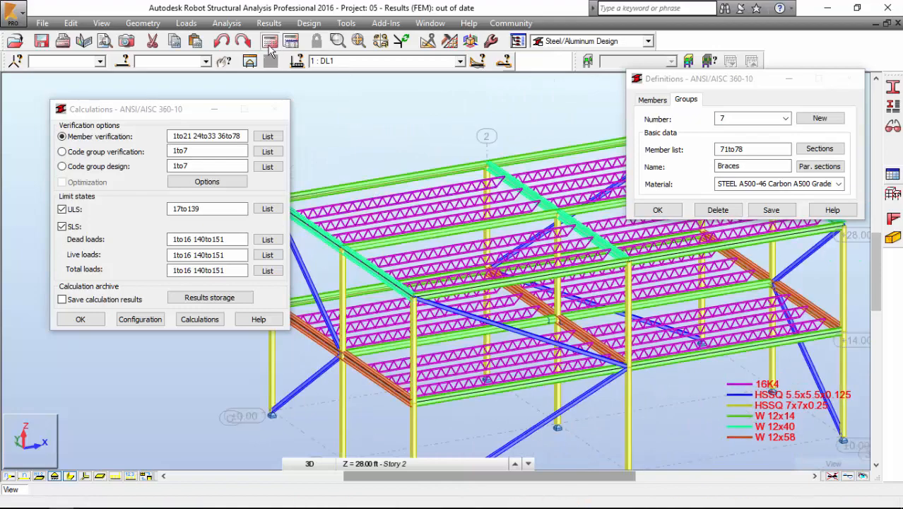
Run the structural analysis, then the ANSI/AISC 360-10 member verification calculations
left_click(199, 319)
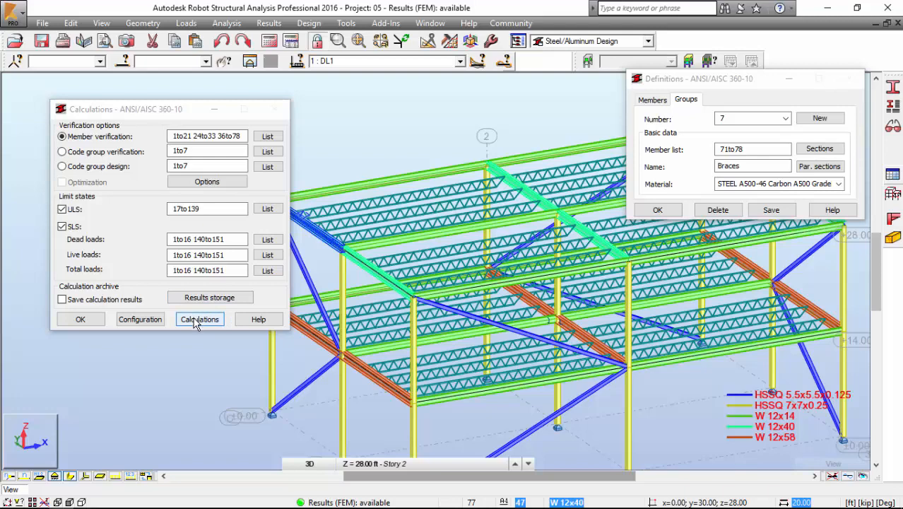
left_click(200, 318)
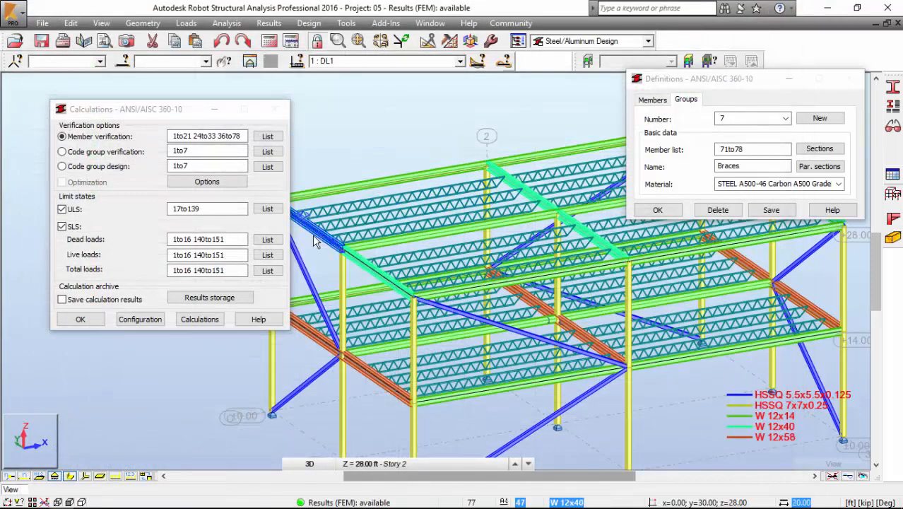
Select the W 12x14 beams by section and assign them W 12x58
right_click(316, 241)
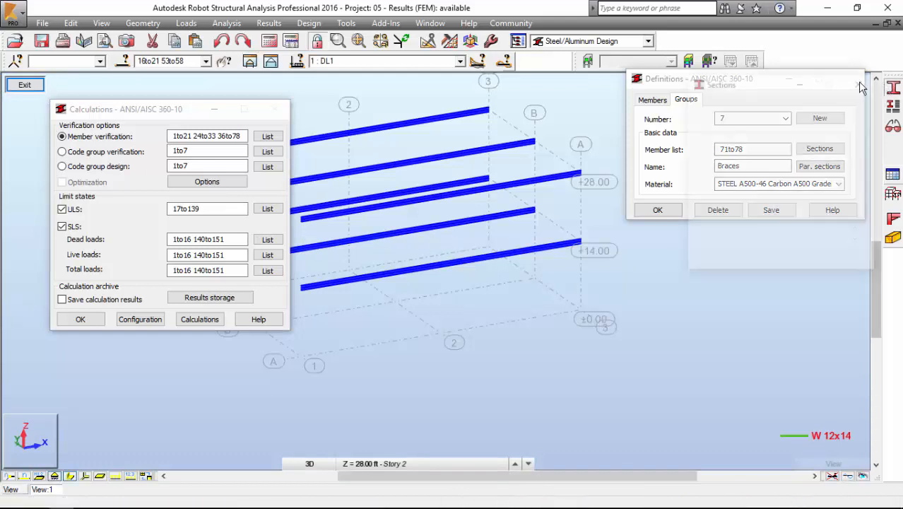
left_click(820, 149)
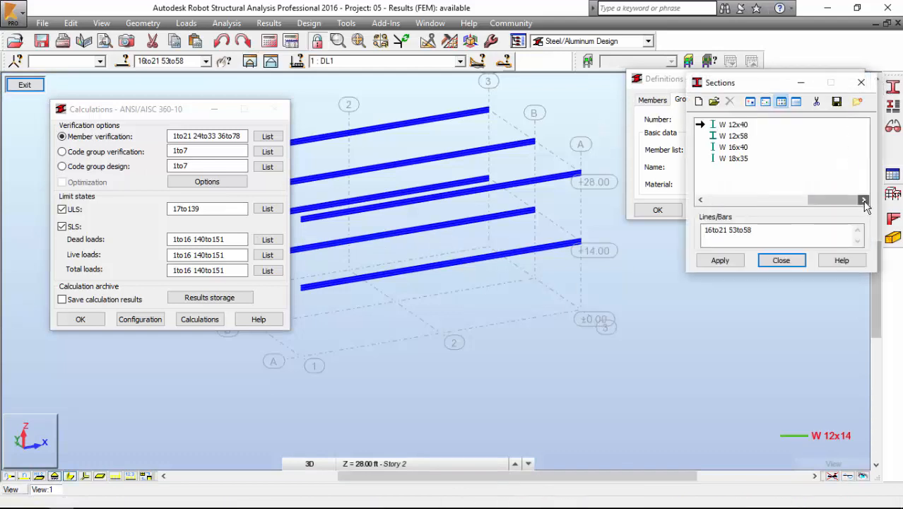
left_click(734, 135)
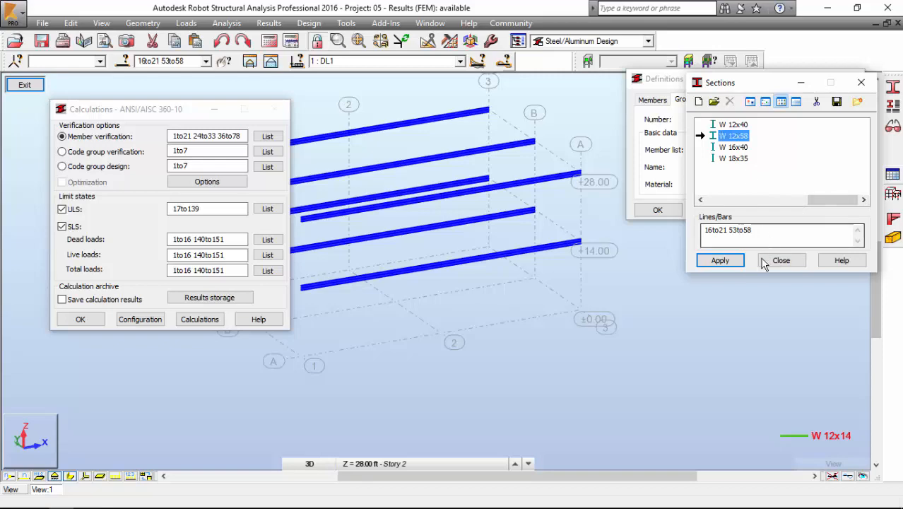
left_click(720, 260)
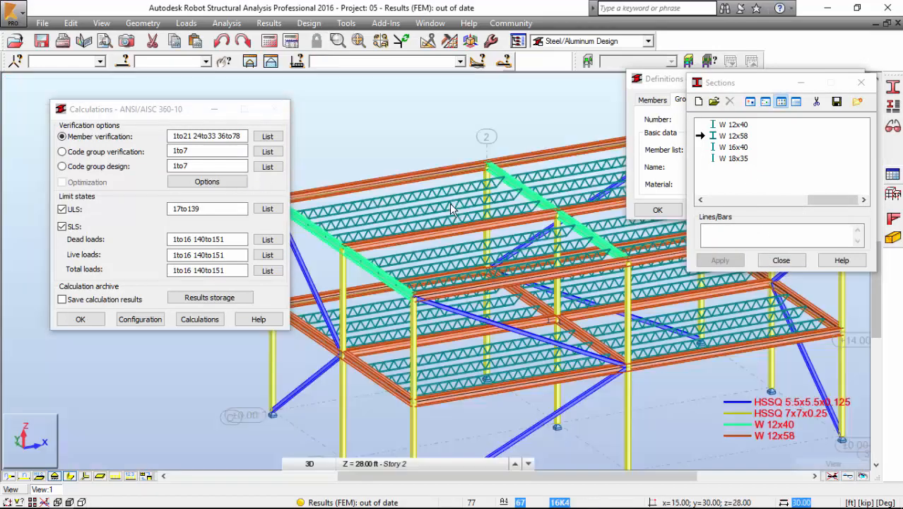
Select all joists sharing a section and add the 16K9 joist section
right_click(358, 117)
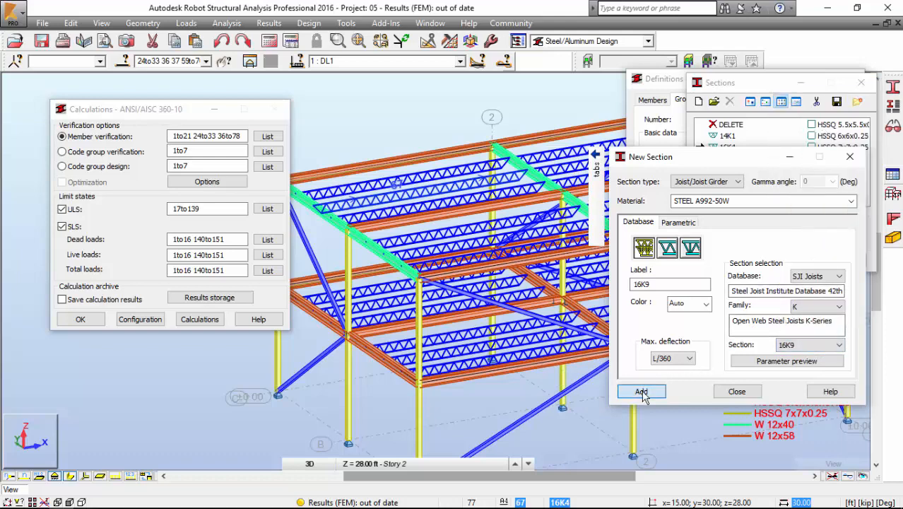
left_click(641, 391)
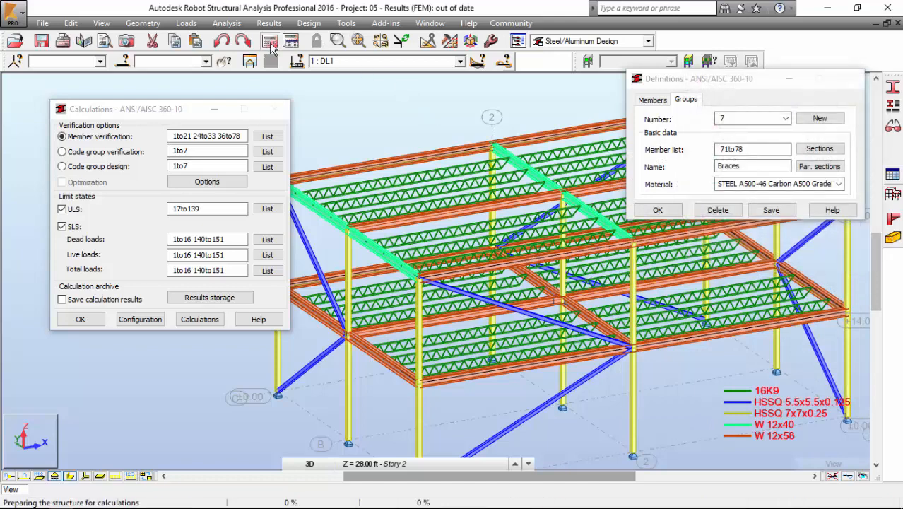
Rerun the analysis and review verification ratios, with 16K9 joists failing at 1.86
left_click(200, 319)
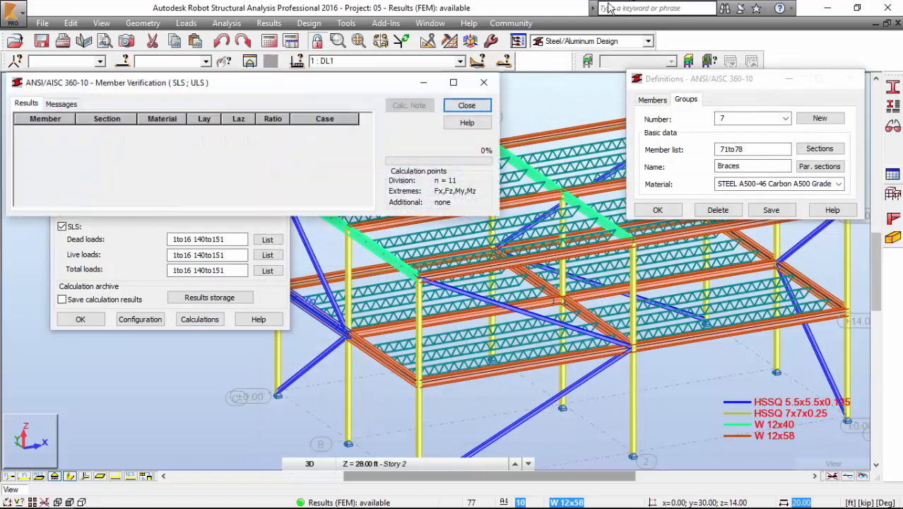
left_click(199, 318)
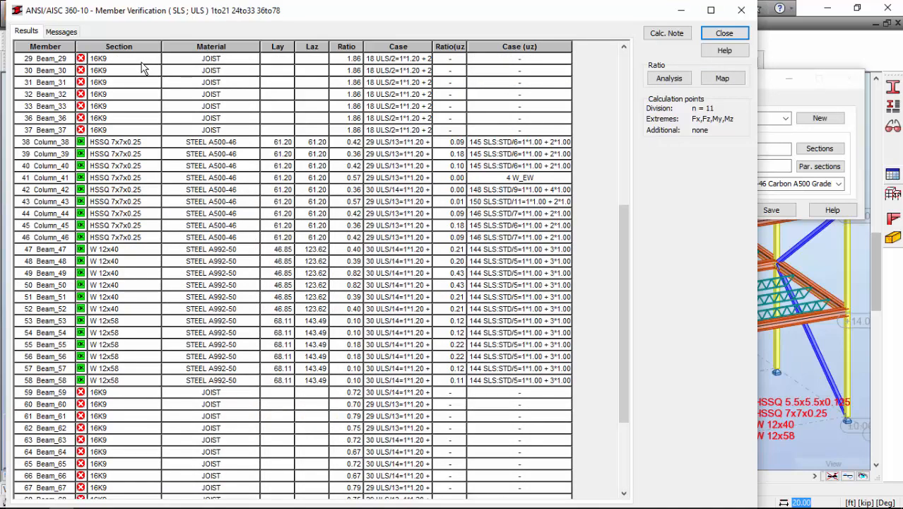
scroll("down", 3)
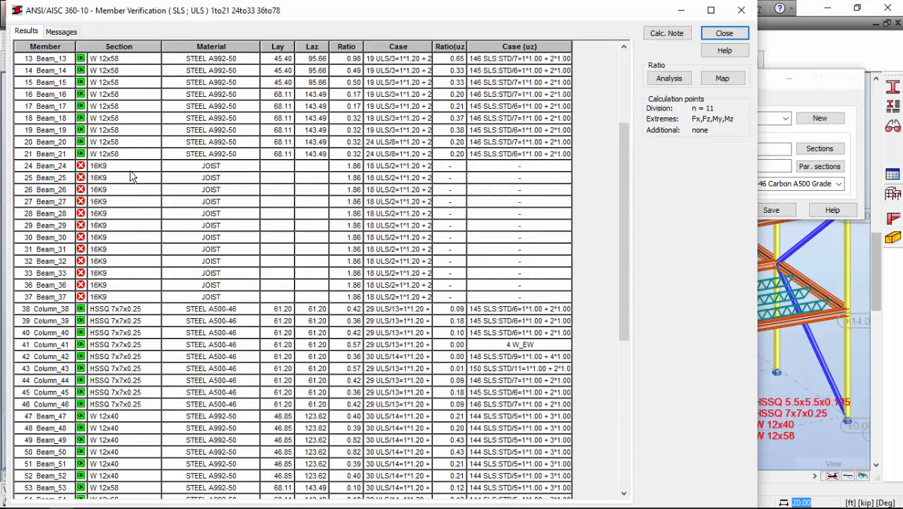
mouse_move(140, 173)
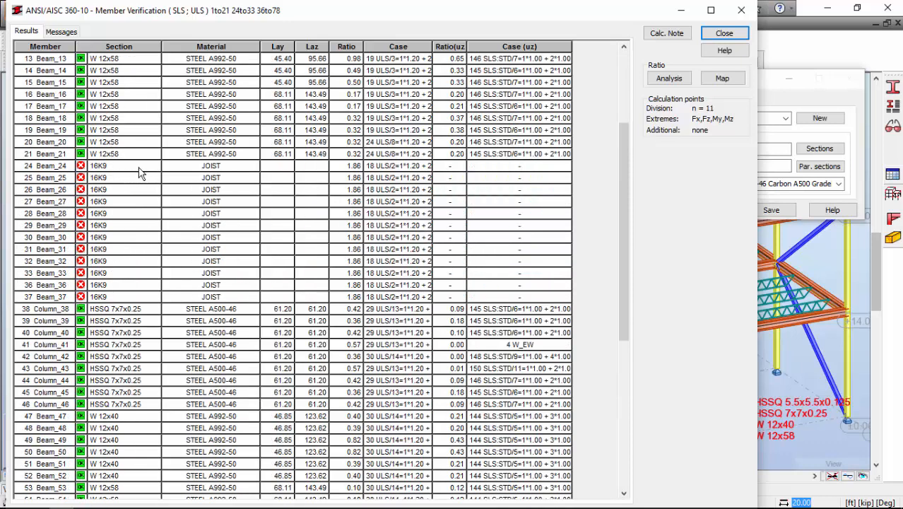
left_click(61, 31)
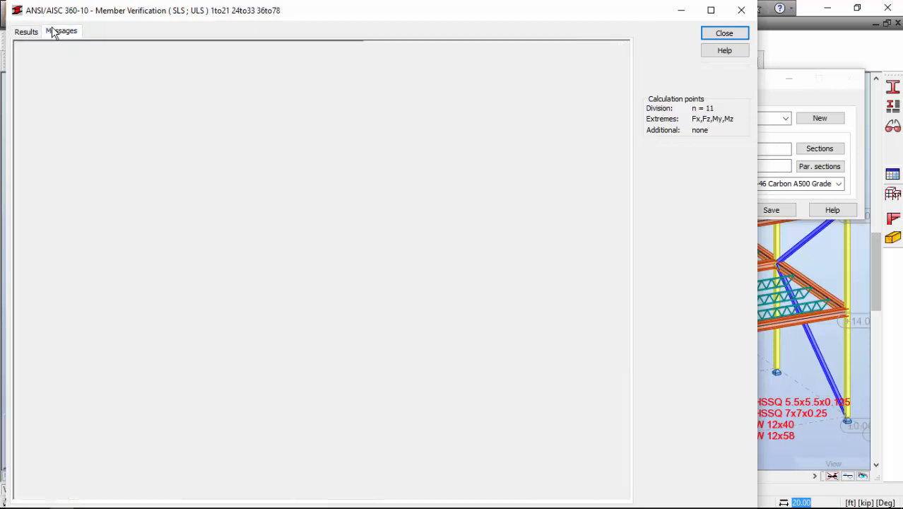
left_click(25, 31)
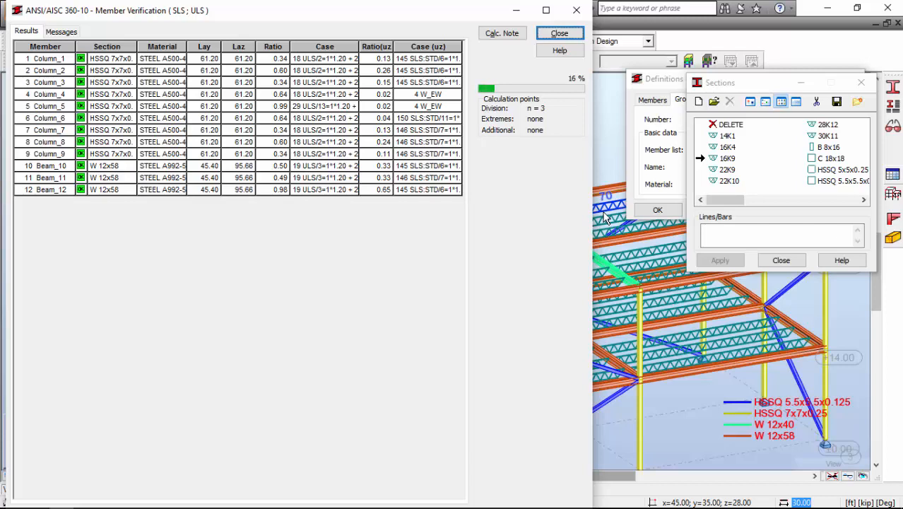
mouse_move(606, 218)
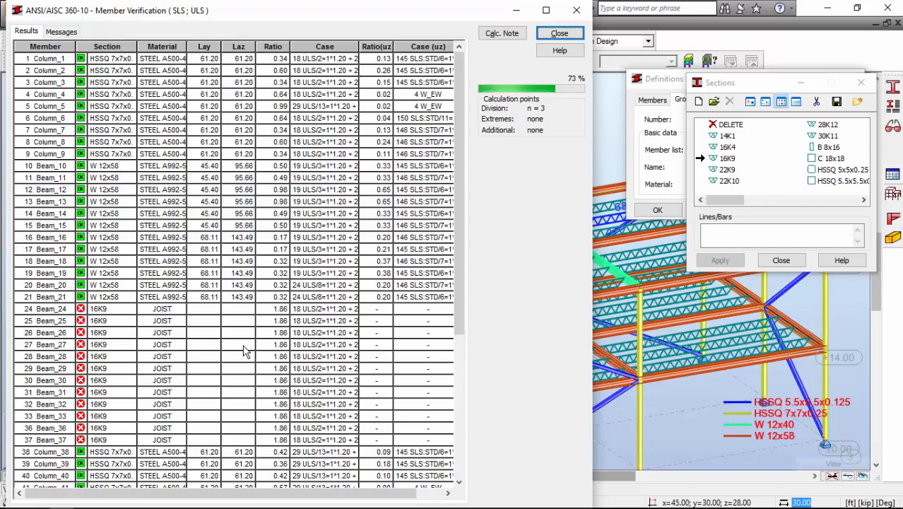
Scroll through the verification table reviewing member ratios from 0.10 to 1.86
scroll("down", 3)
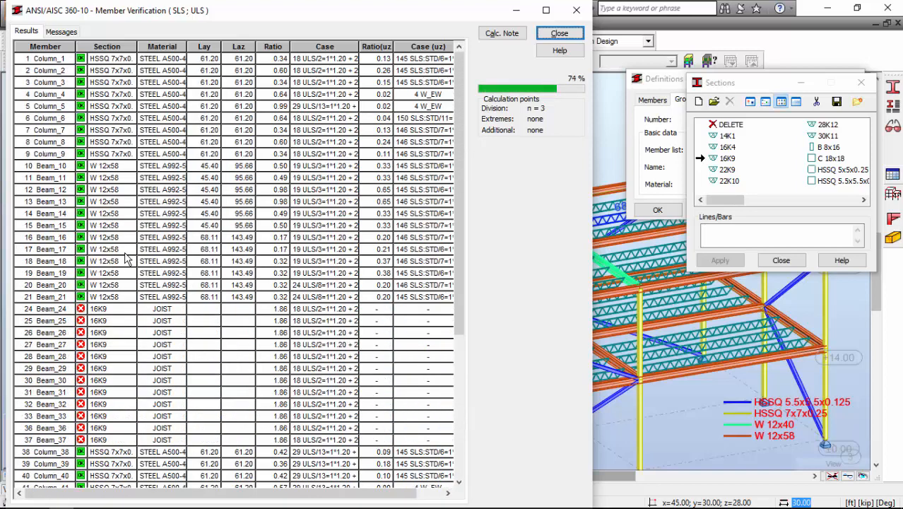
mouse_move(169, 344)
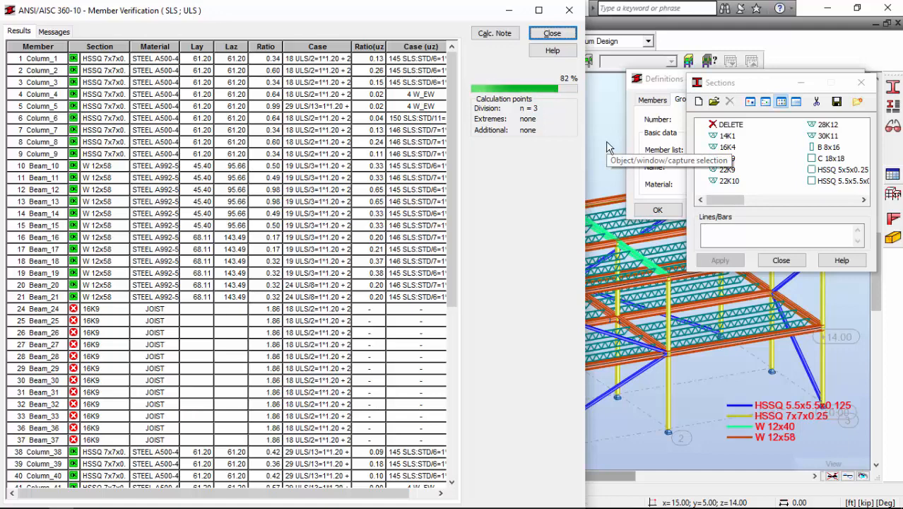
scroll("down", 3)
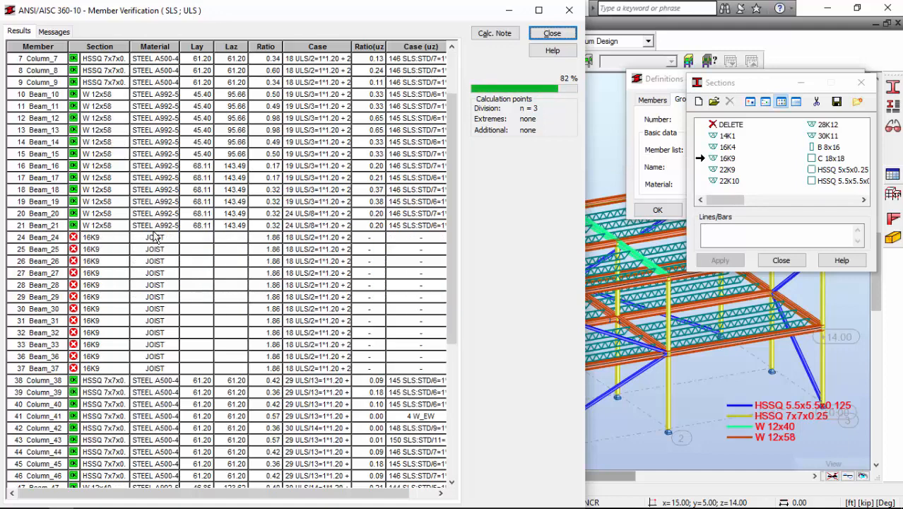
scroll("down", 3)
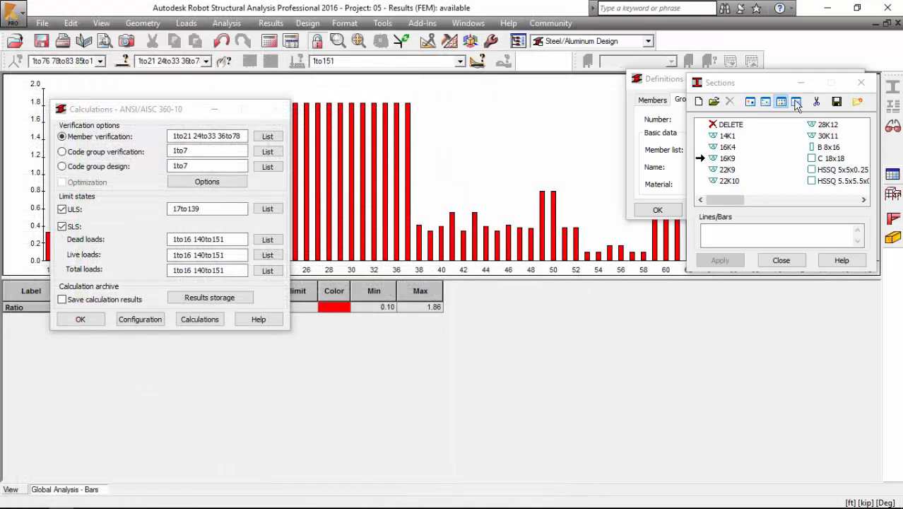
Close the list of available sections beside the ratio chart
left_click(780, 259)
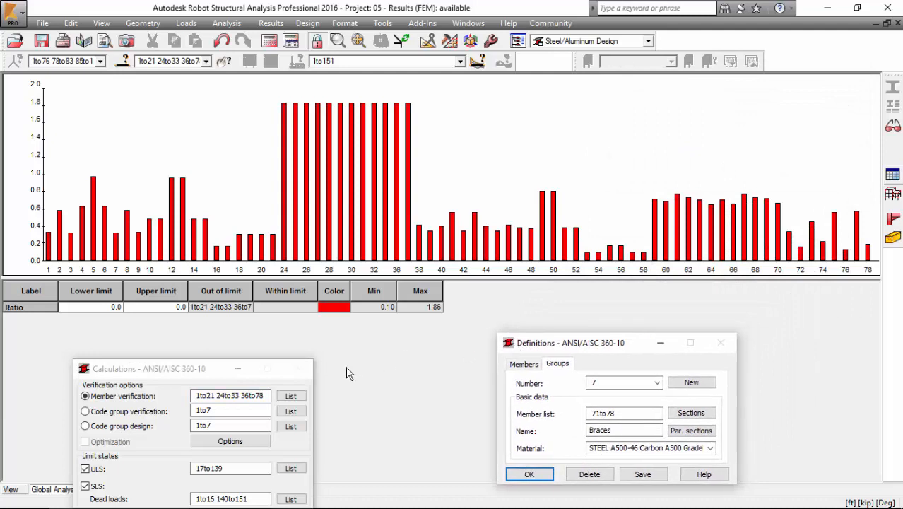
mouse_move(445, 128)
type("0.25")
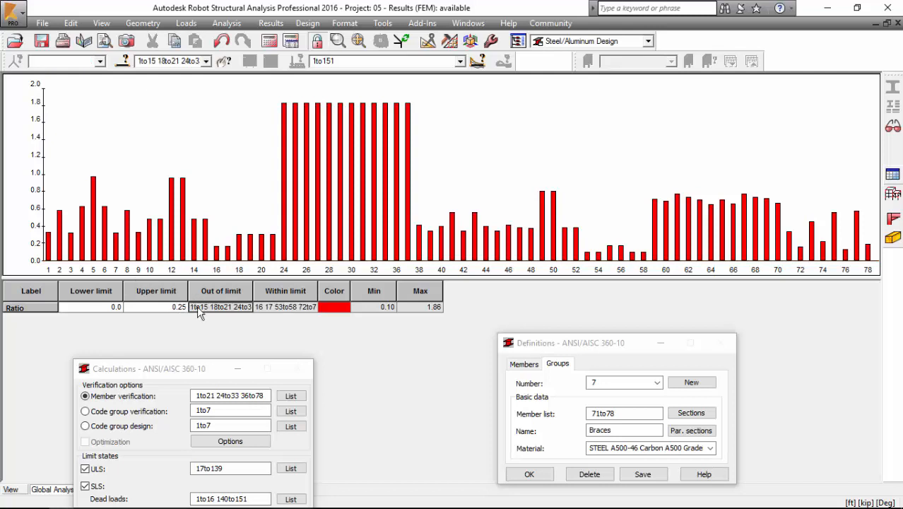
mouse_move(291, 307)
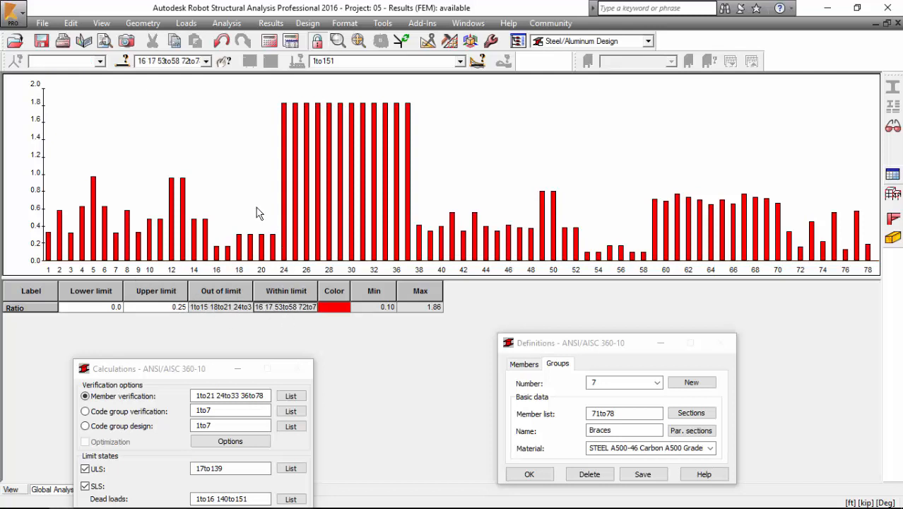
mouse_move(579, 168)
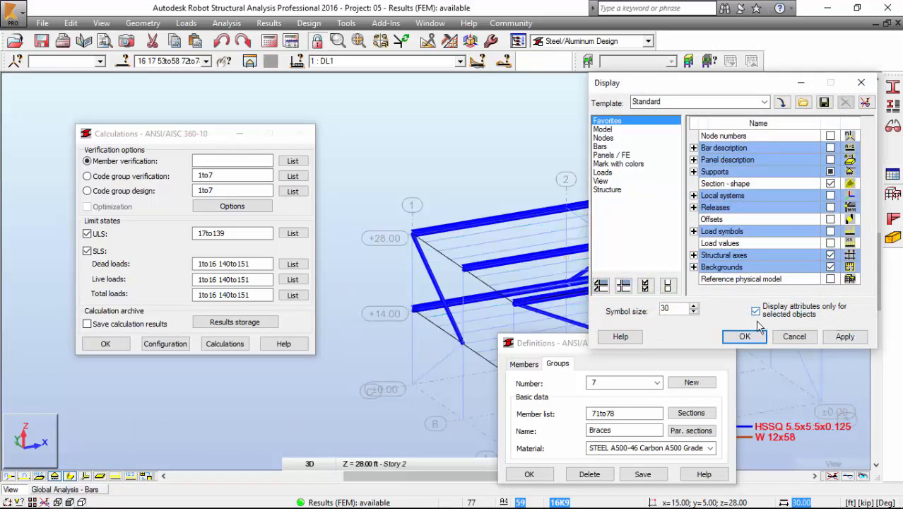
Confirm the Display setting to show attributes only for selected objects
left_click(745, 336)
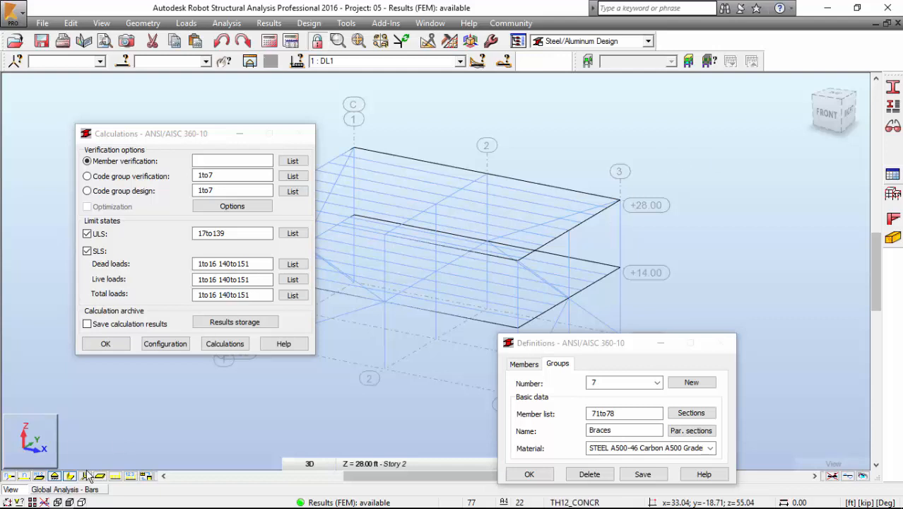
Switch to the Global Analysis - Bars window showing the member ratio chart
left_click(225, 343)
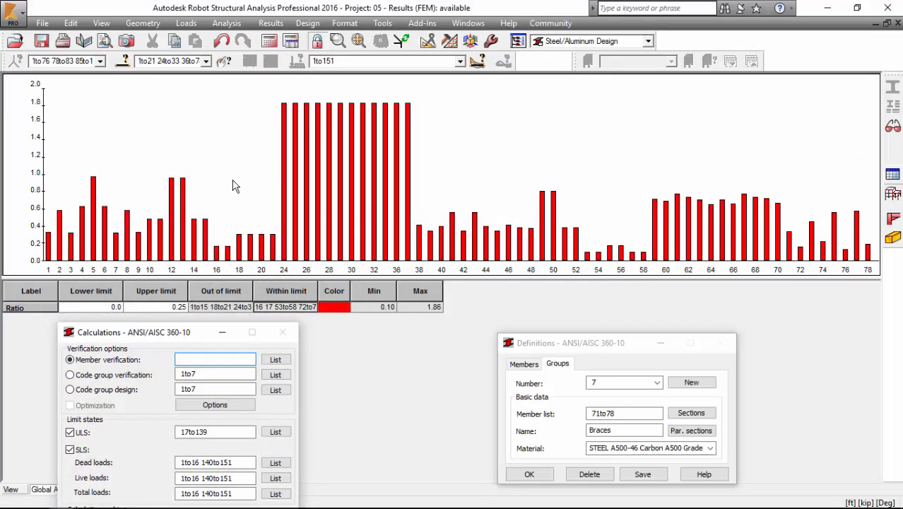
mouse_move(353, 214)
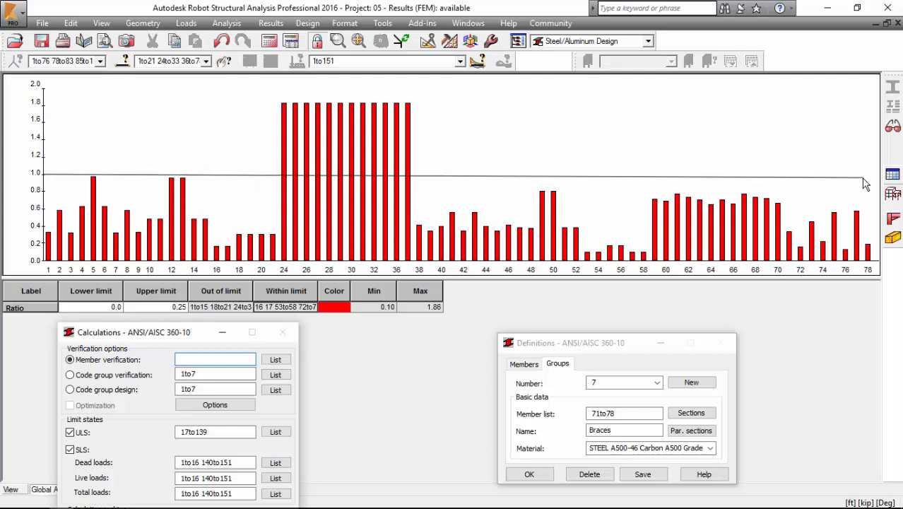
mouse_move(415, 124)
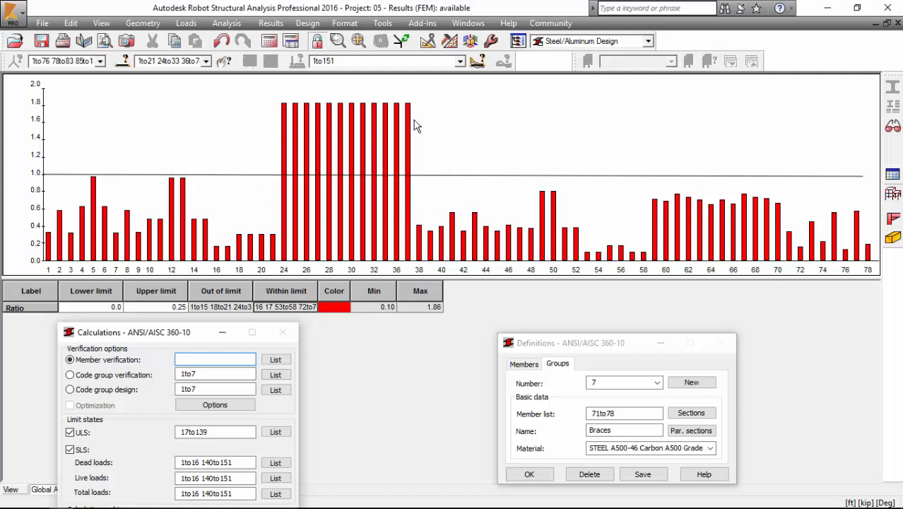
mouse_move(418, 102)
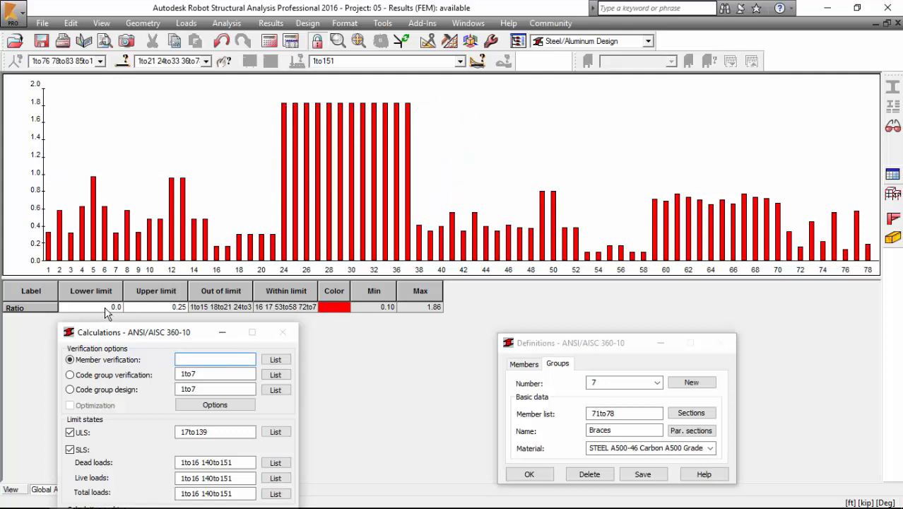
mouse_move(215, 311)
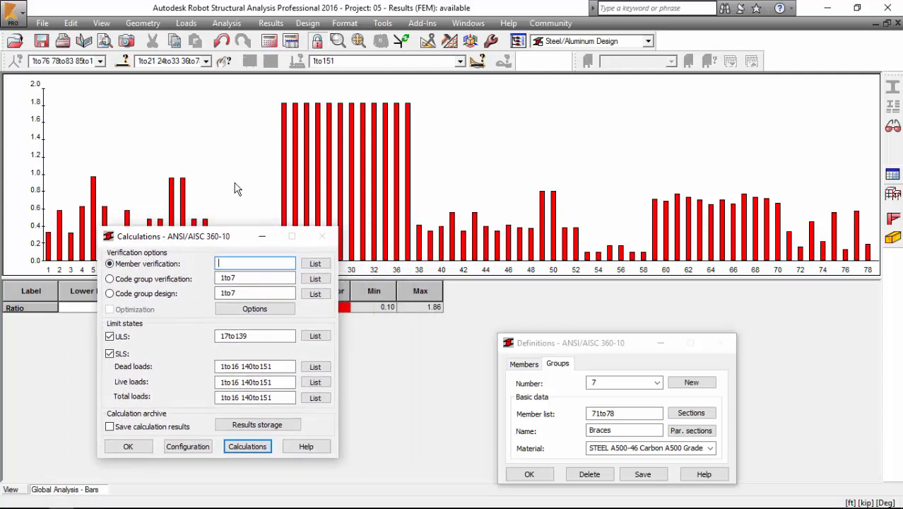
mouse_move(220, 188)
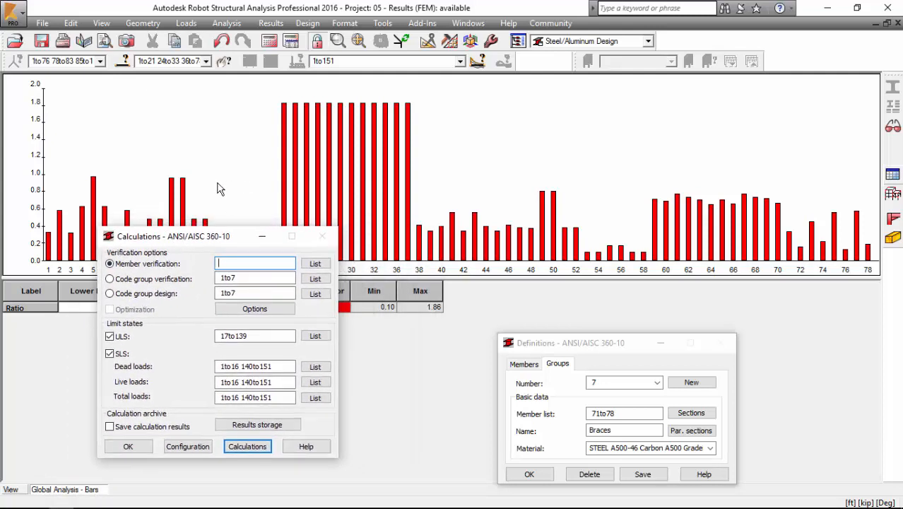